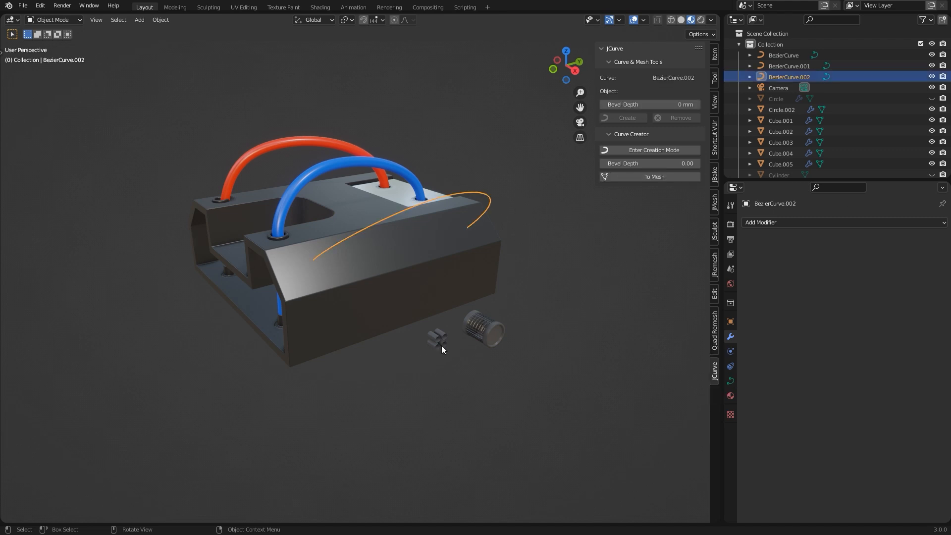
Array the small mesh piece along the curve as a black cable and set its Twist angle to 420
click(436, 337)
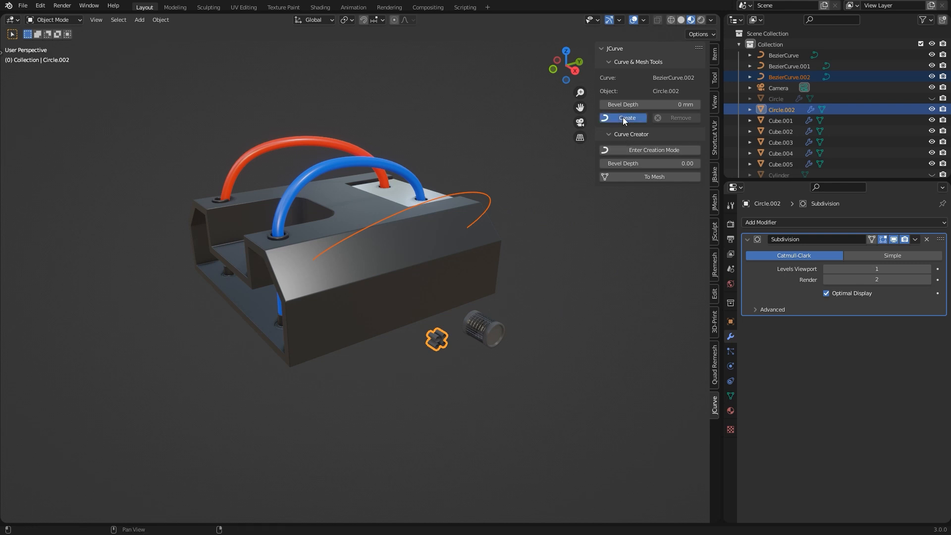
click(622, 118)
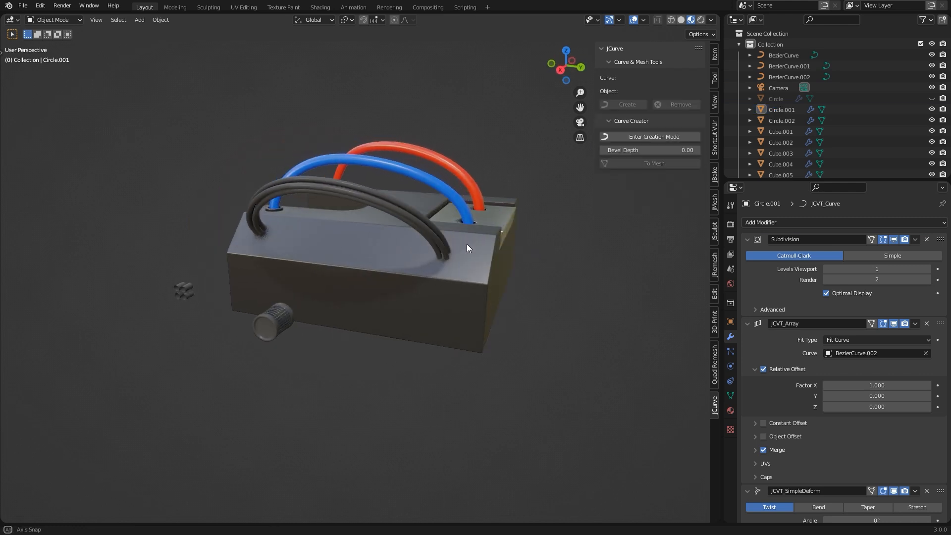
drag(467, 249, 443, 198)
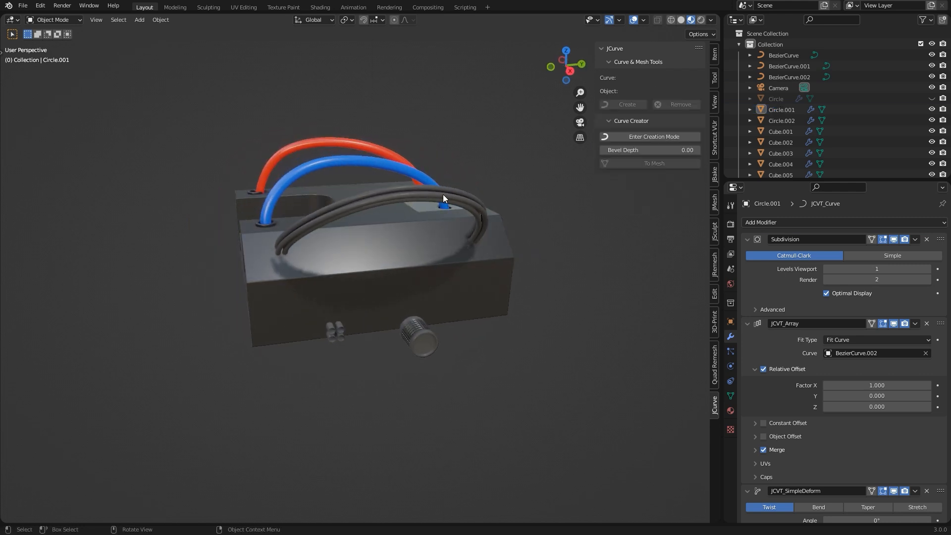
click(444, 198)
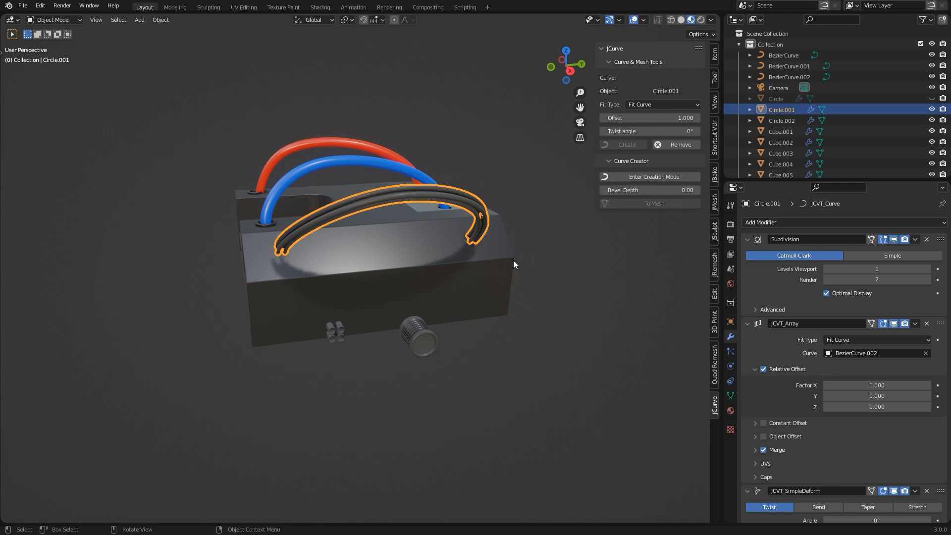
double_click(648, 131)
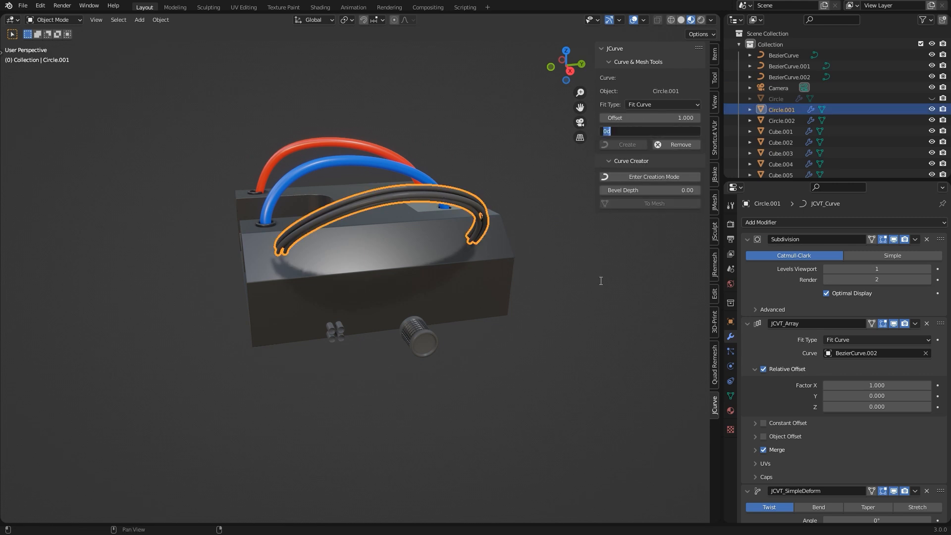
text(420)
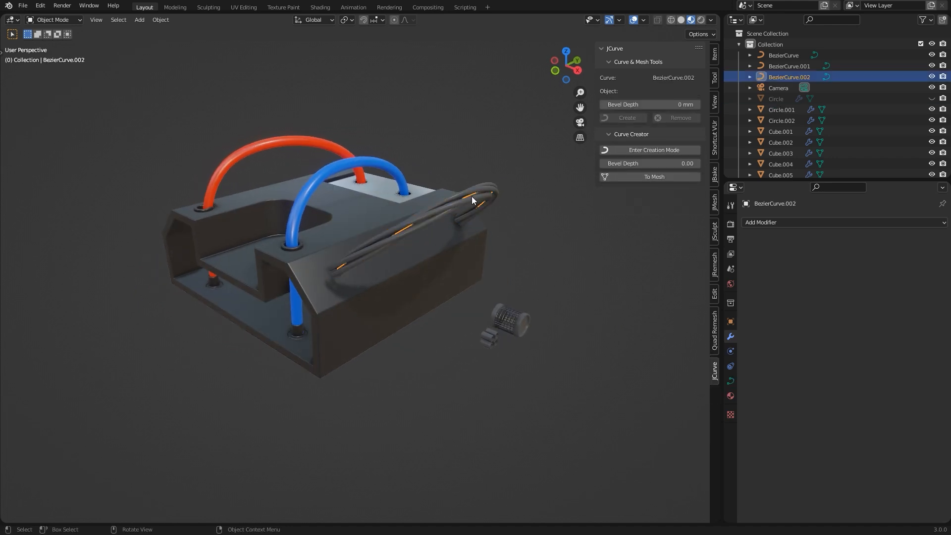
Array the cylinder along the cable with Fixed Count fit type, Count 3 and Factor X 5.3
click(508, 321)
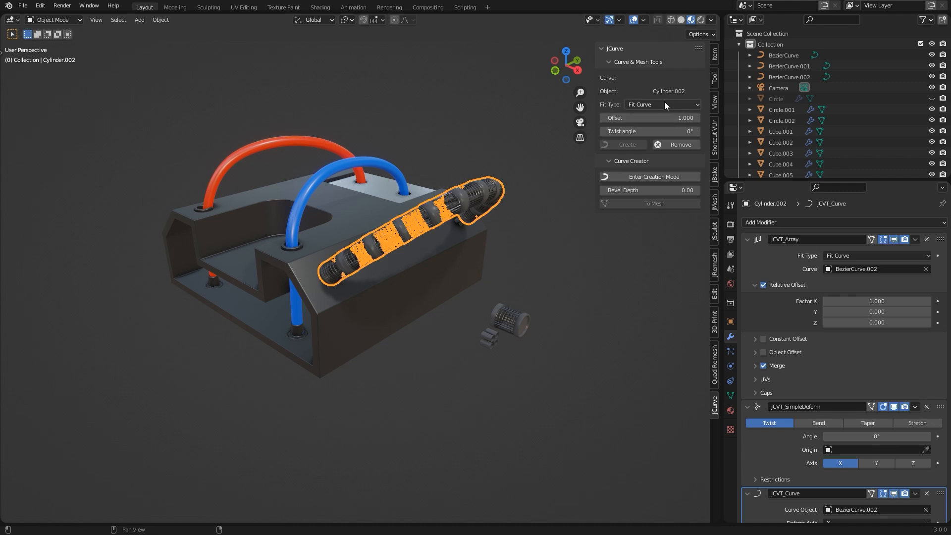
click(662, 104)
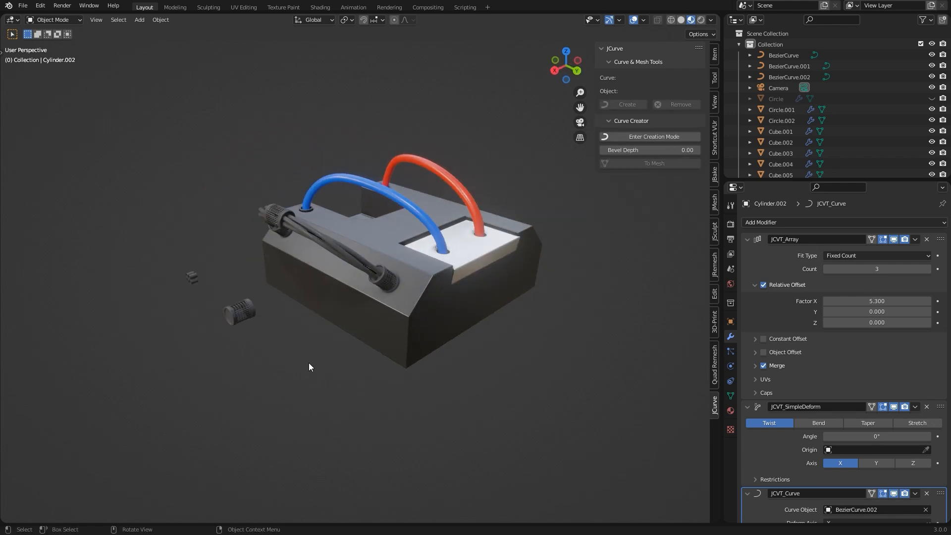
drag(309, 366, 423, 376)
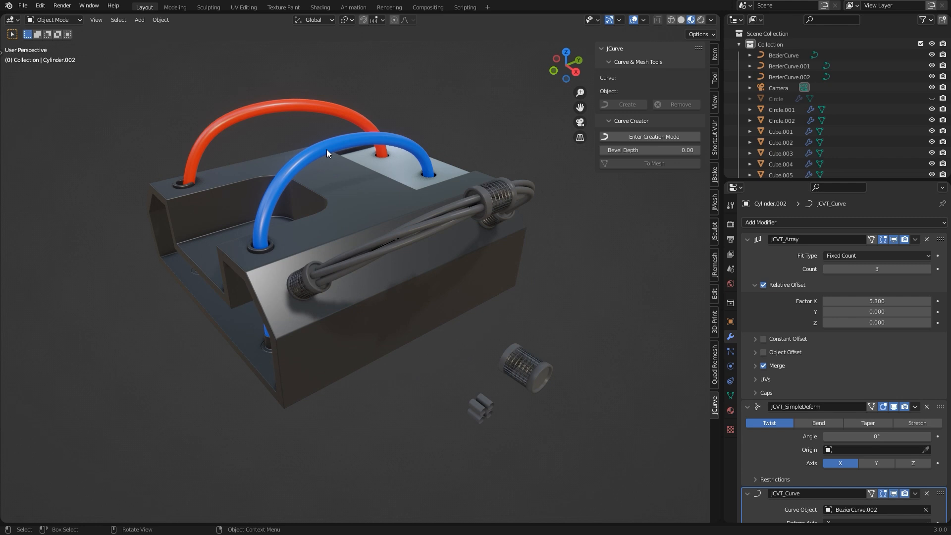
click(789, 66)
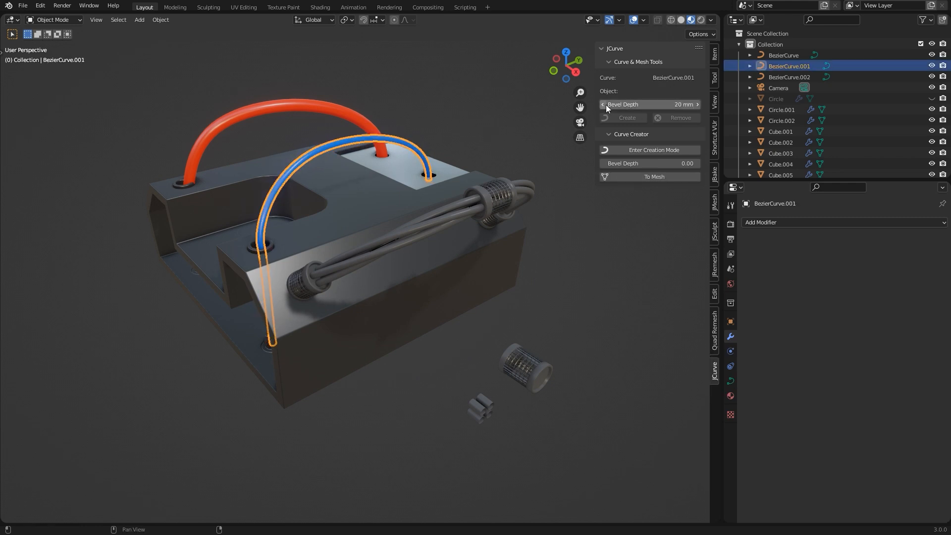
Set BezierCurve.001's Bevel Depth to 20 mm so the blue cable becomes a solid tube
click(697, 104)
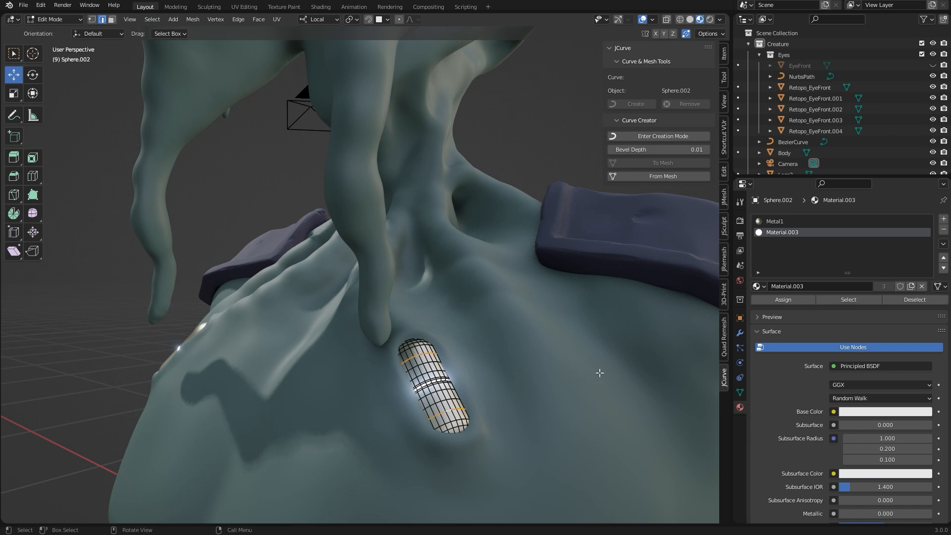
mouse_move(658, 176)
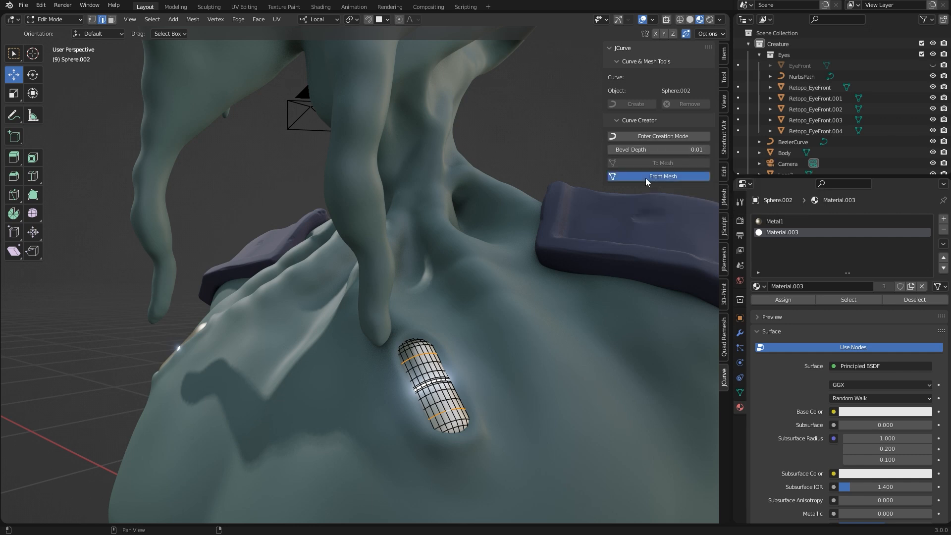
Convert the selected edge loops to ring curves via From Mesh and assign the Metal1 material
click(662, 176)
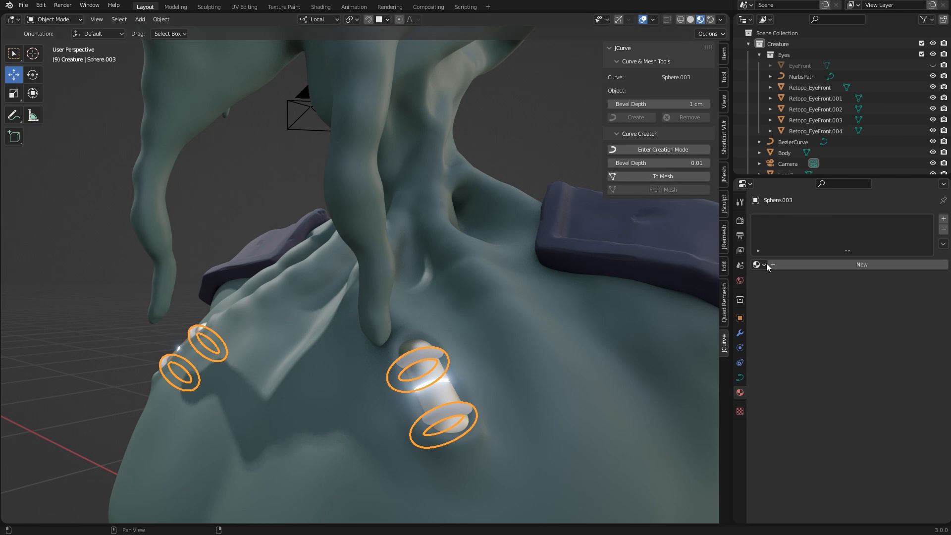
click(756, 264)
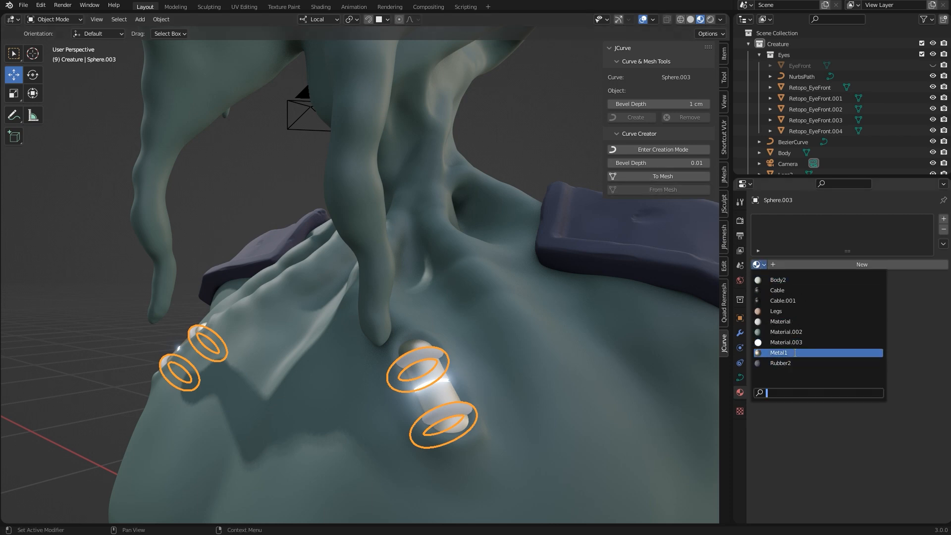
click(783, 153)
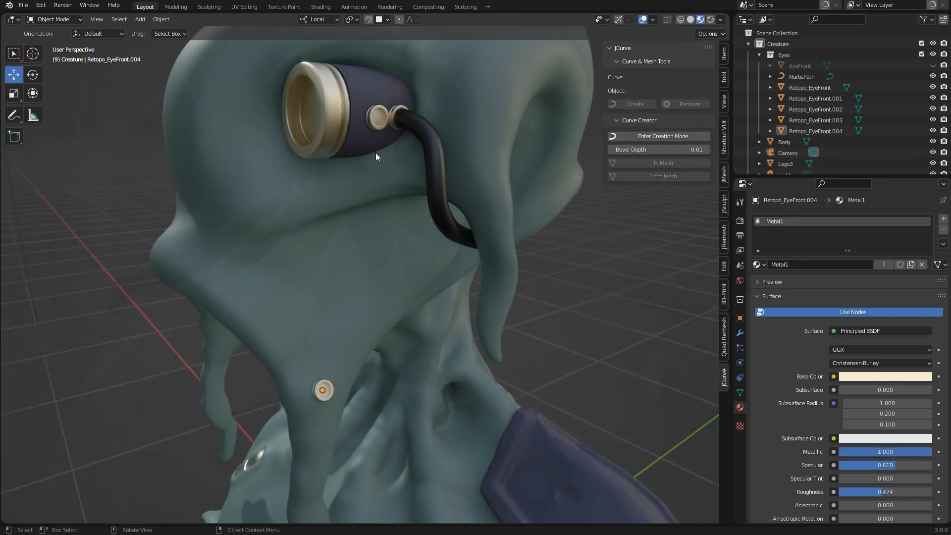
mouse_move(596, 237)
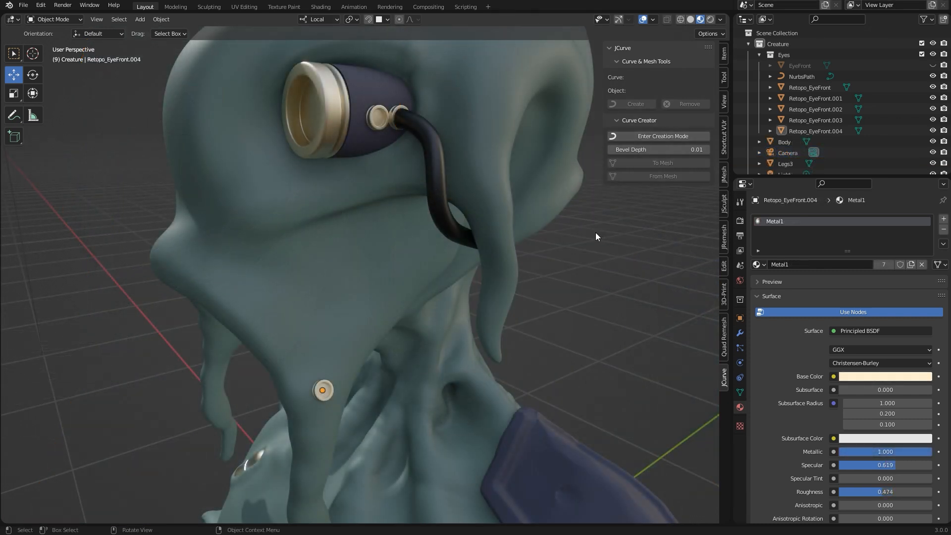
Draw a new cable from the goggle port to the neck in Creation Mode, assign the Cable material and adjust its Bevel Depth
click(662, 136)
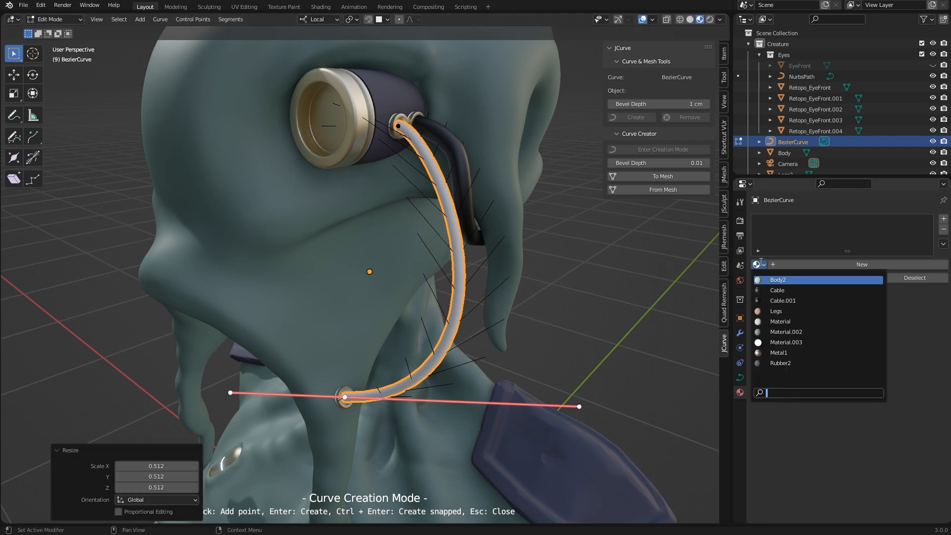
click(789, 290)
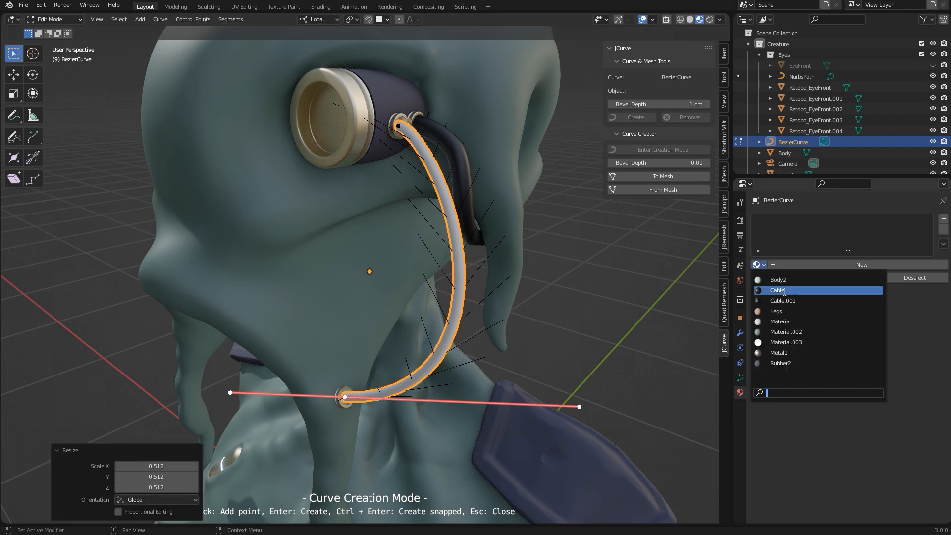
click(778, 290)
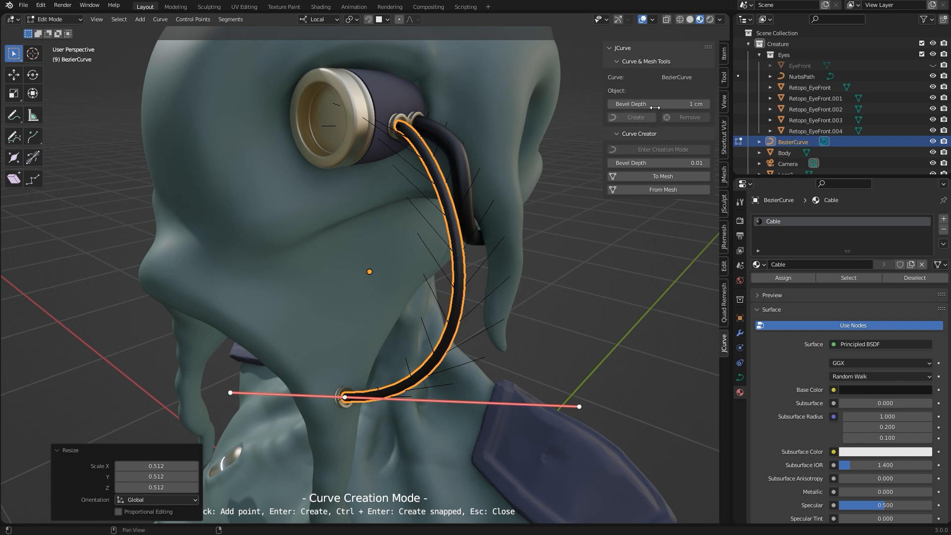
click(658, 103)
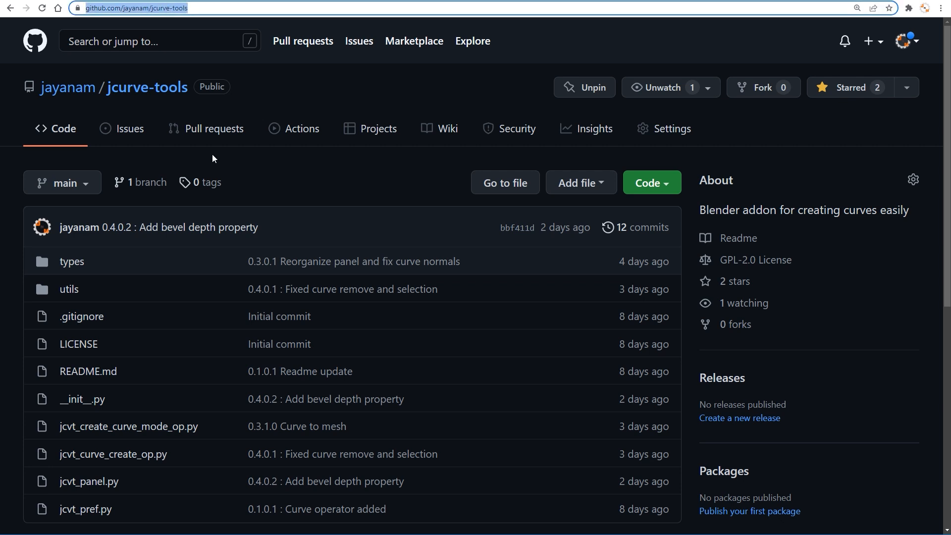
Show the jcurve-tools repository's clone and Download ZIP options via the Code button
click(647, 182)
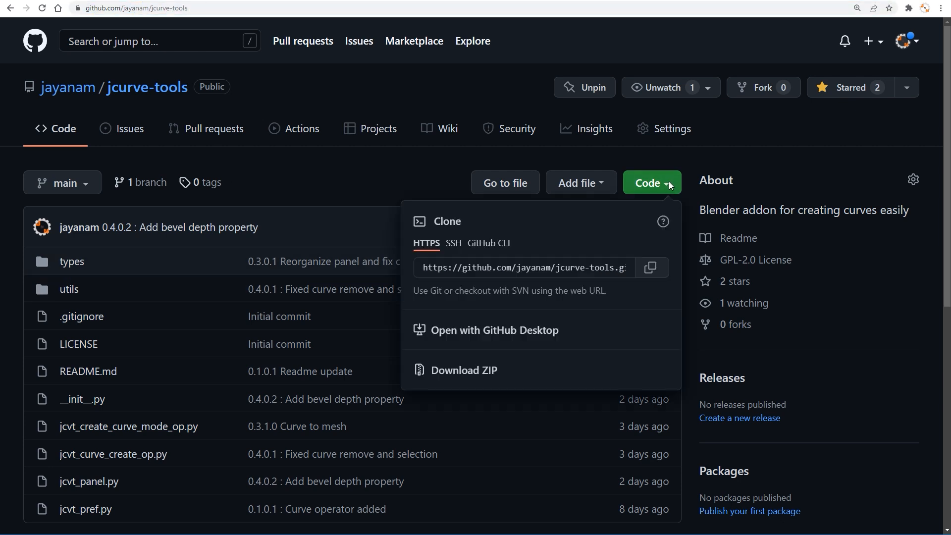
mouse_move(464, 369)
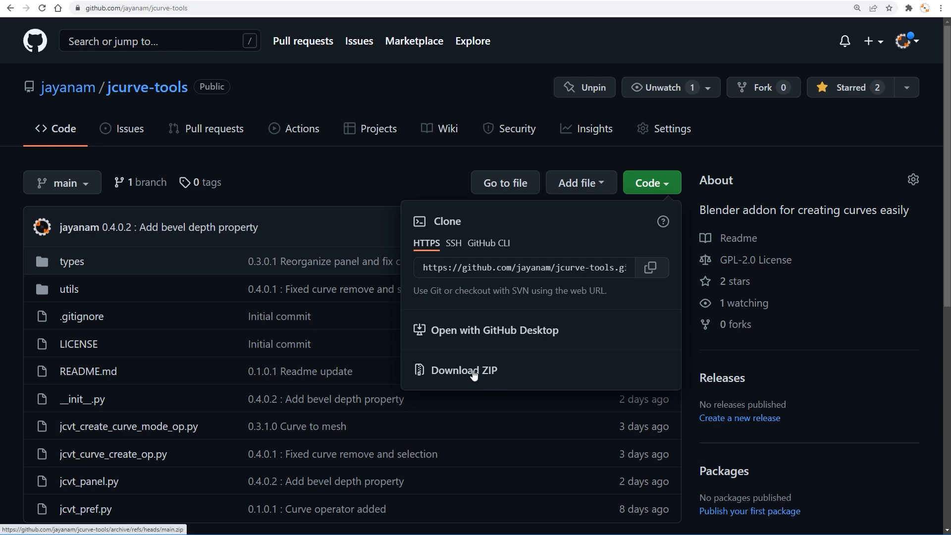
mouse_move(477, 376)
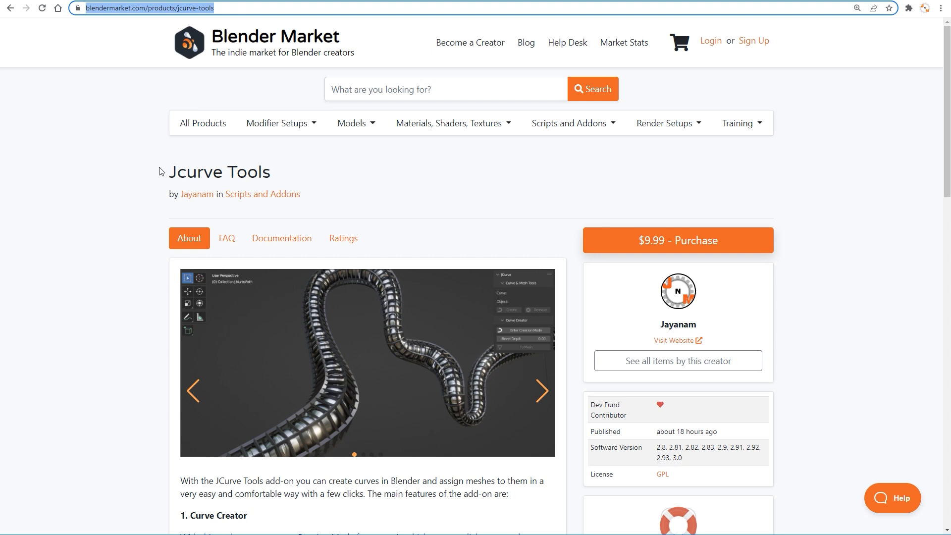
Cycle through the Jcurve Tools product images and scroll down to the Curve & Mesh Tools description
click(540, 390)
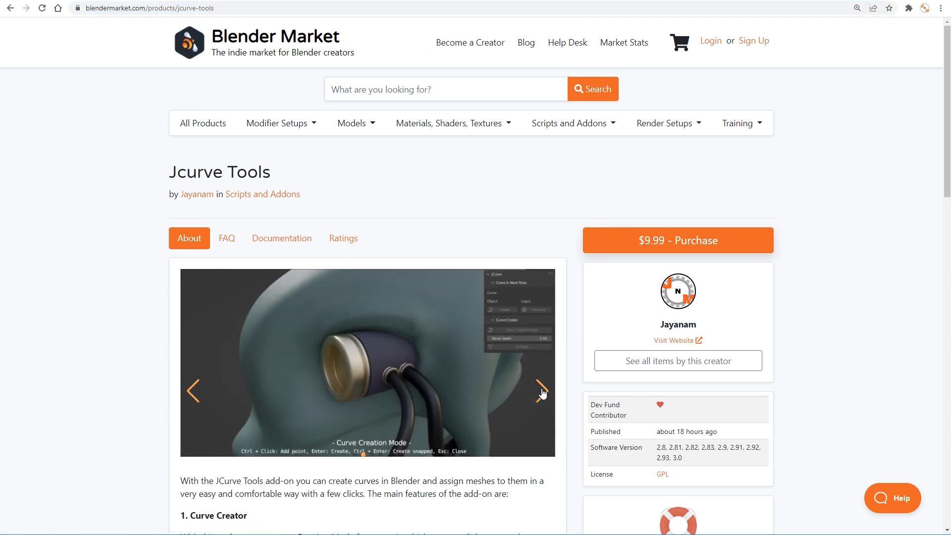
click(539, 390)
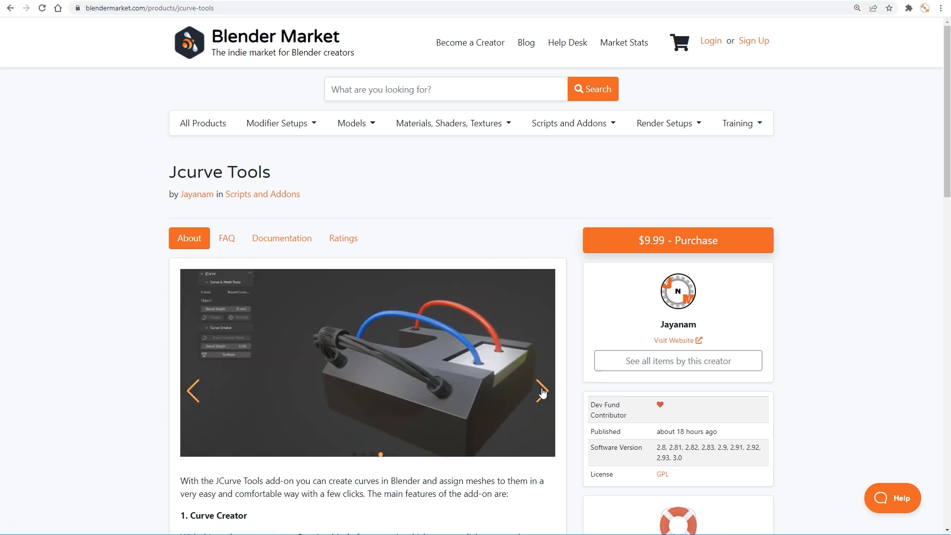
click(538, 391)
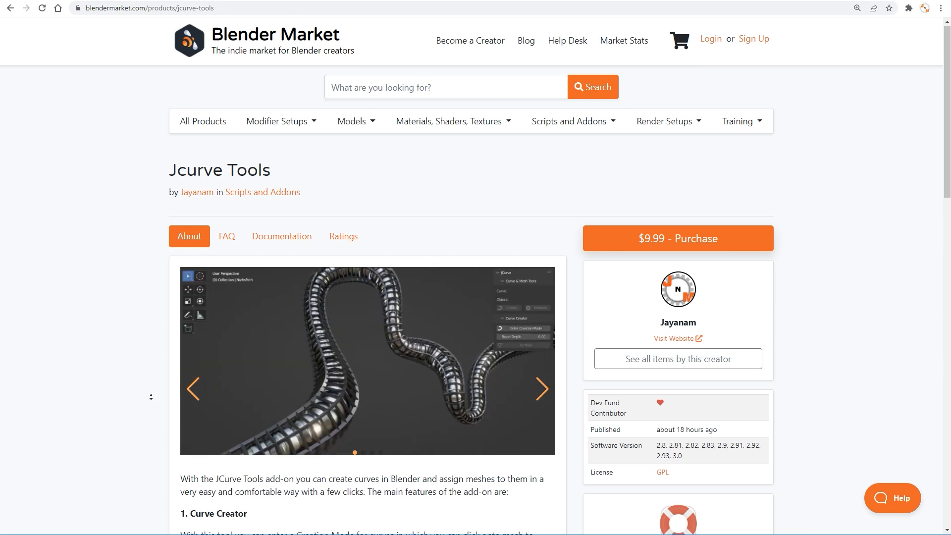
scroll(down, 3)
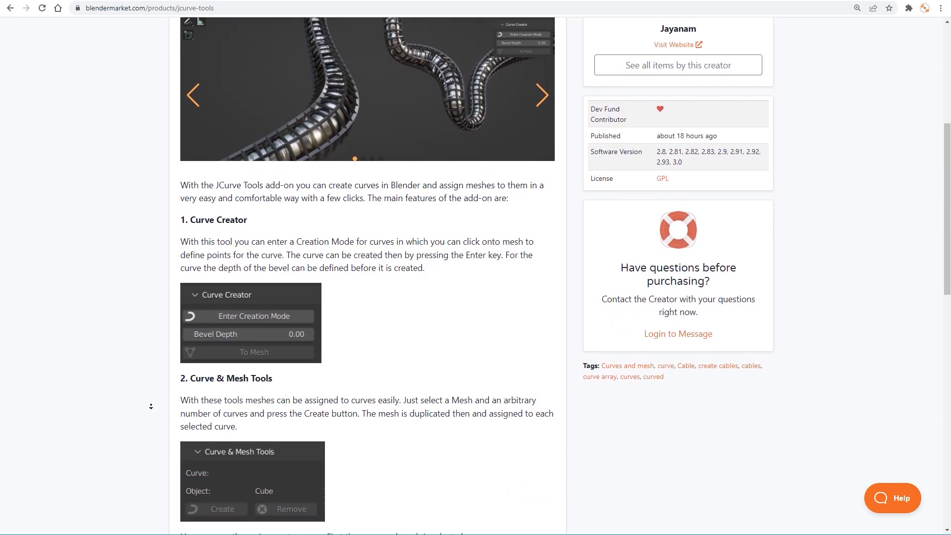
scroll(down, 3)
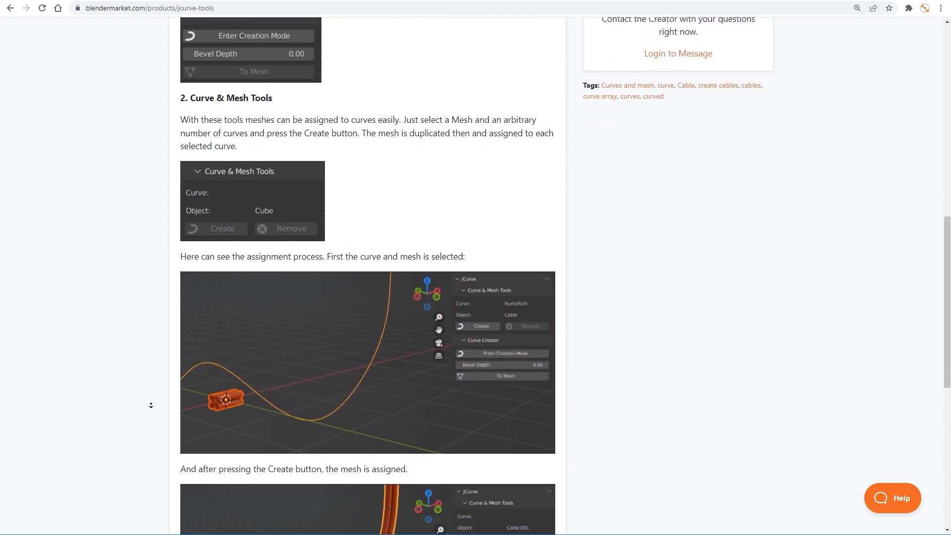